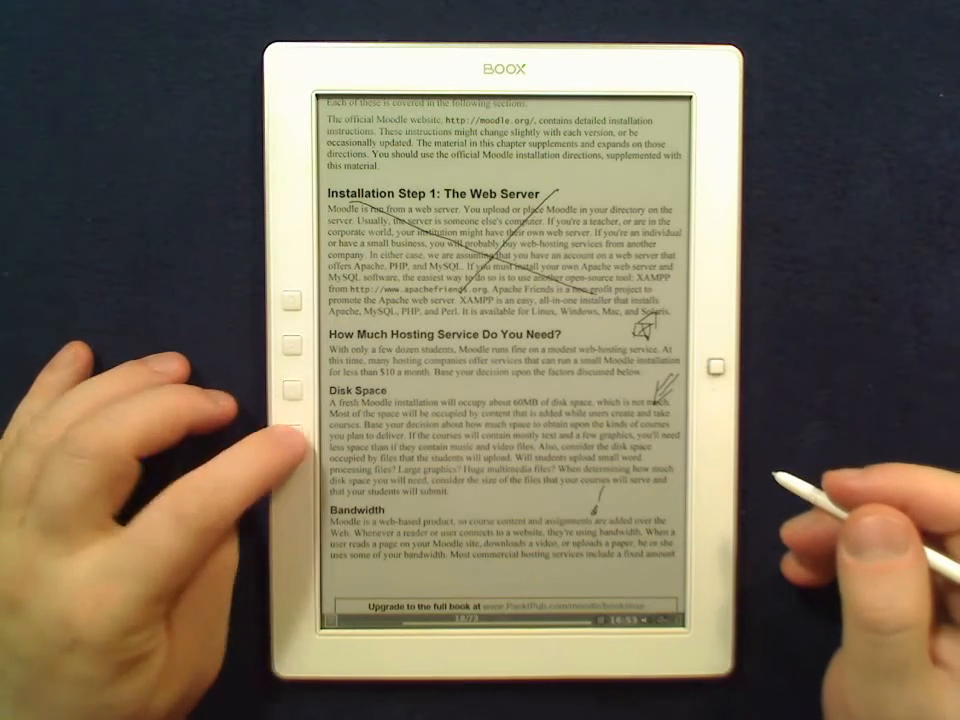
Step: Turn to the Installation Step 2: Subdomains page and bring up the export naming prompt
{"action": "left_click", "coordinate": [290, 300]}
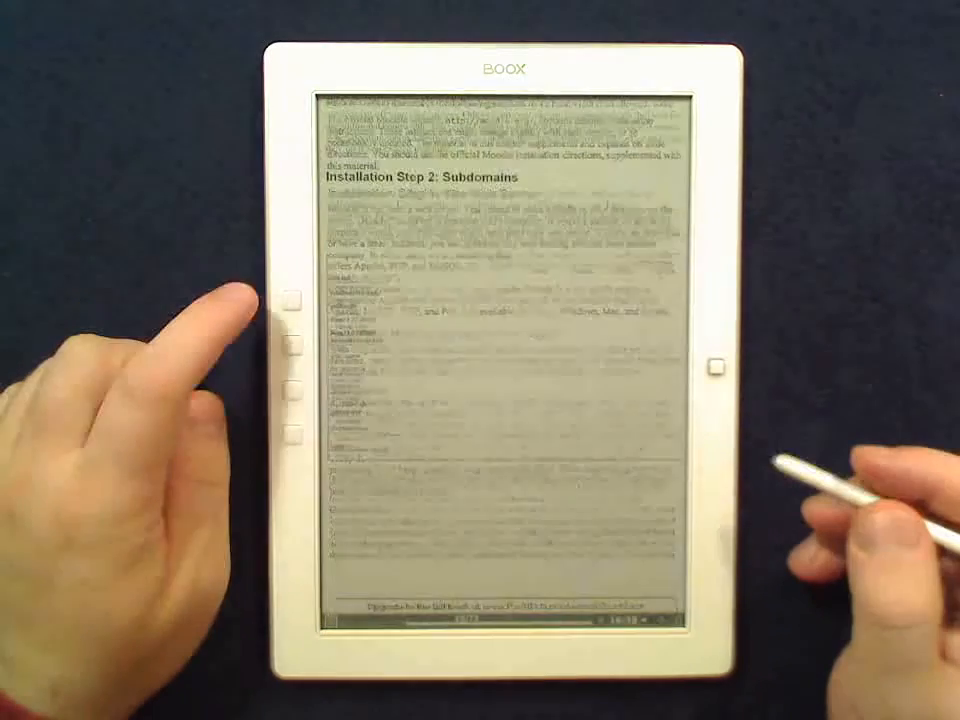
{"action": "left_click", "coordinate": [292, 300]}
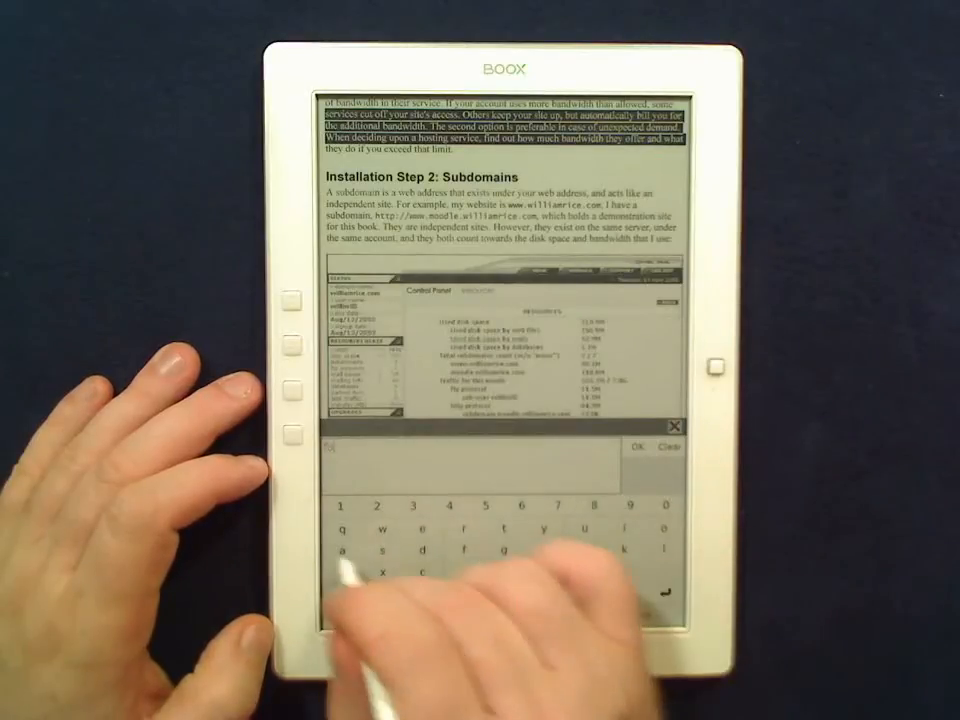
{"action": "left_click", "coordinate": [464, 528]}
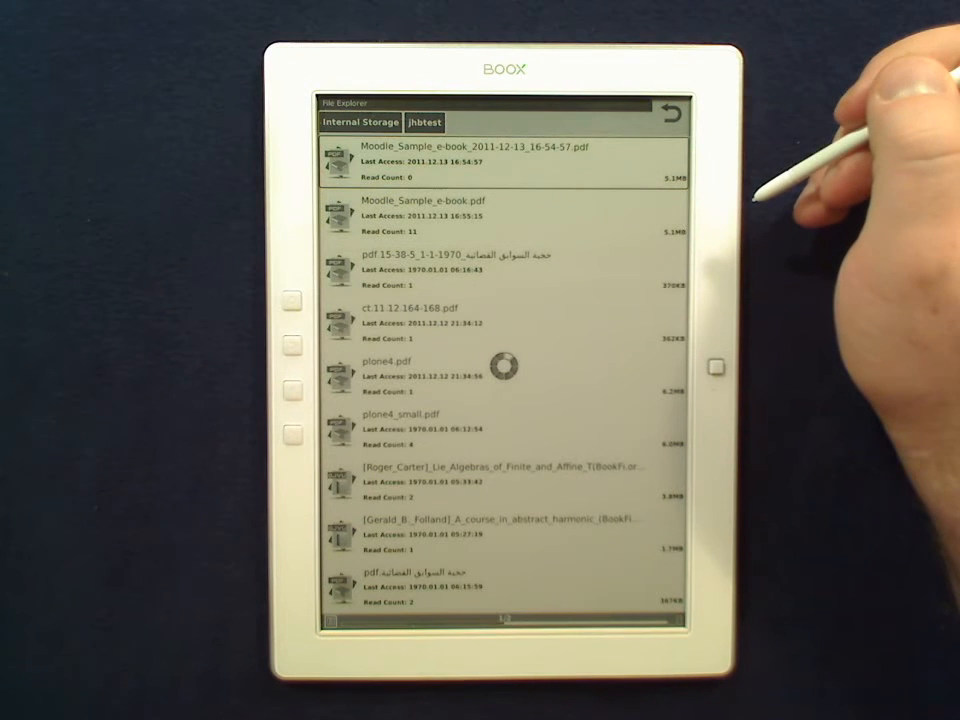
Step: Open the timestamped Moodle_Sample_e-book PDF copy from the top of the file list
{"action": "left_click", "coordinate": [450, 160]}
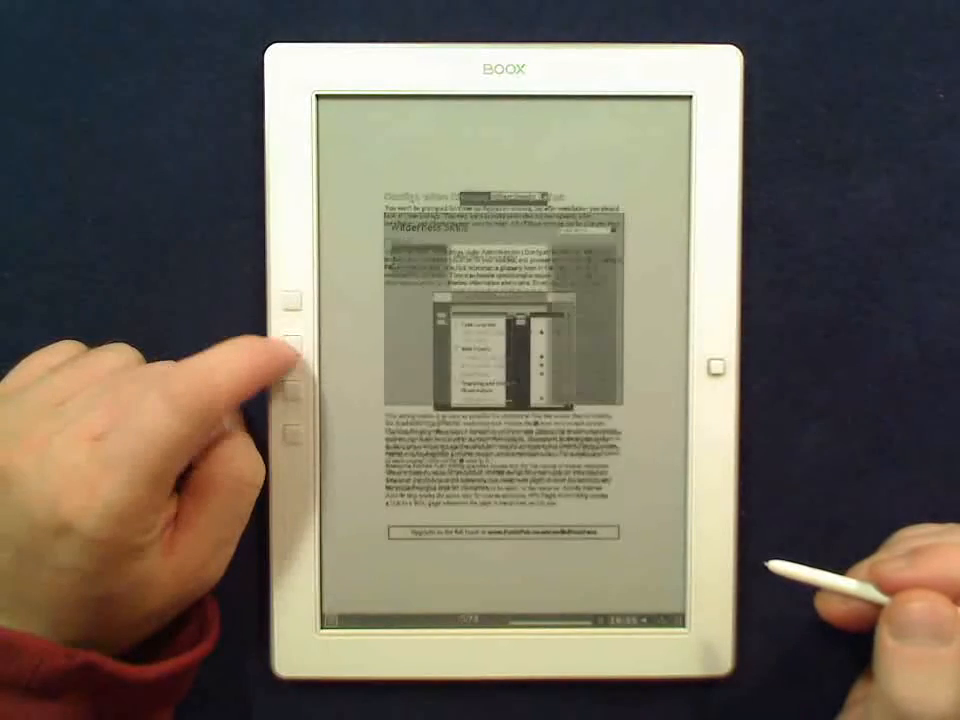
Step: Page forward past the Subdomains page, then back to it to see the baked-in sketch marks
{"action": "left_click", "coordinate": [292, 348]}
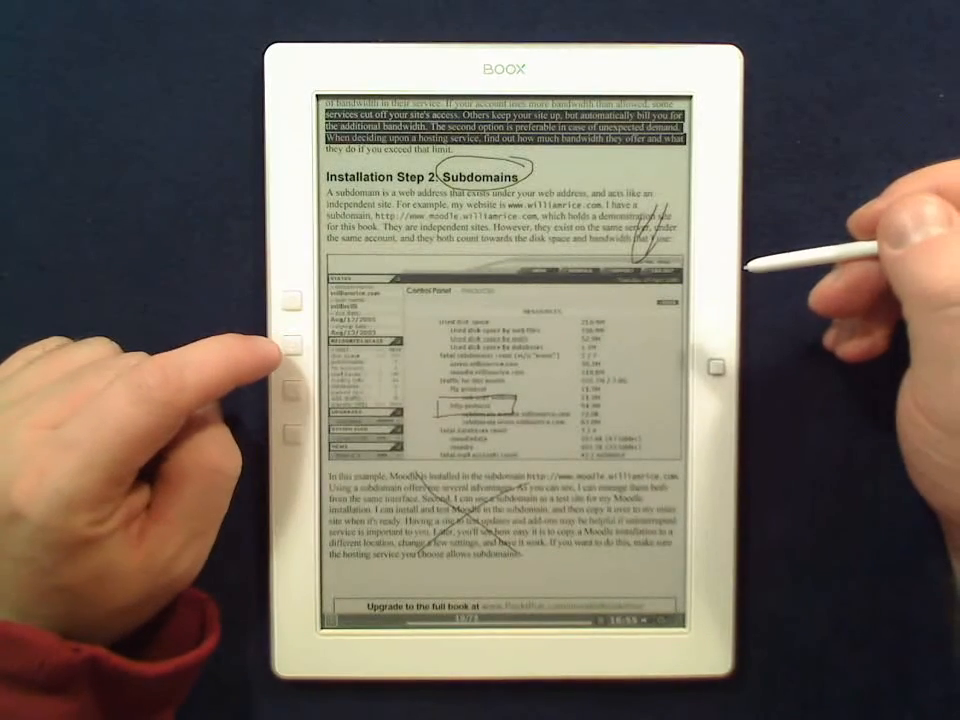
{"action": "left_click", "coordinate": [292, 344]}
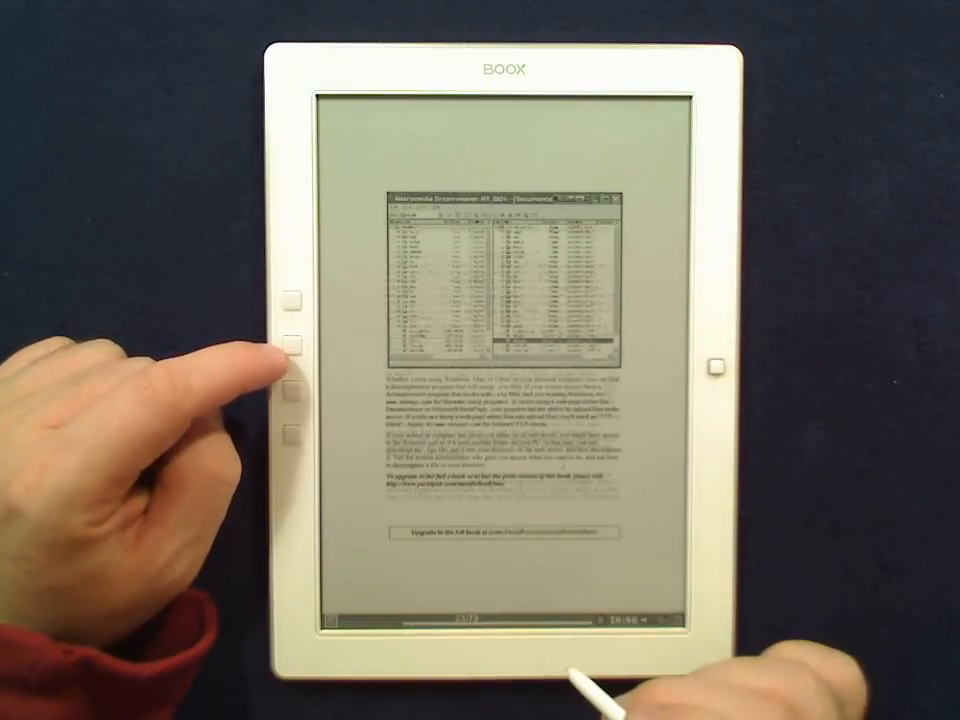
{"action": "left_click", "coordinate": [292, 344]}
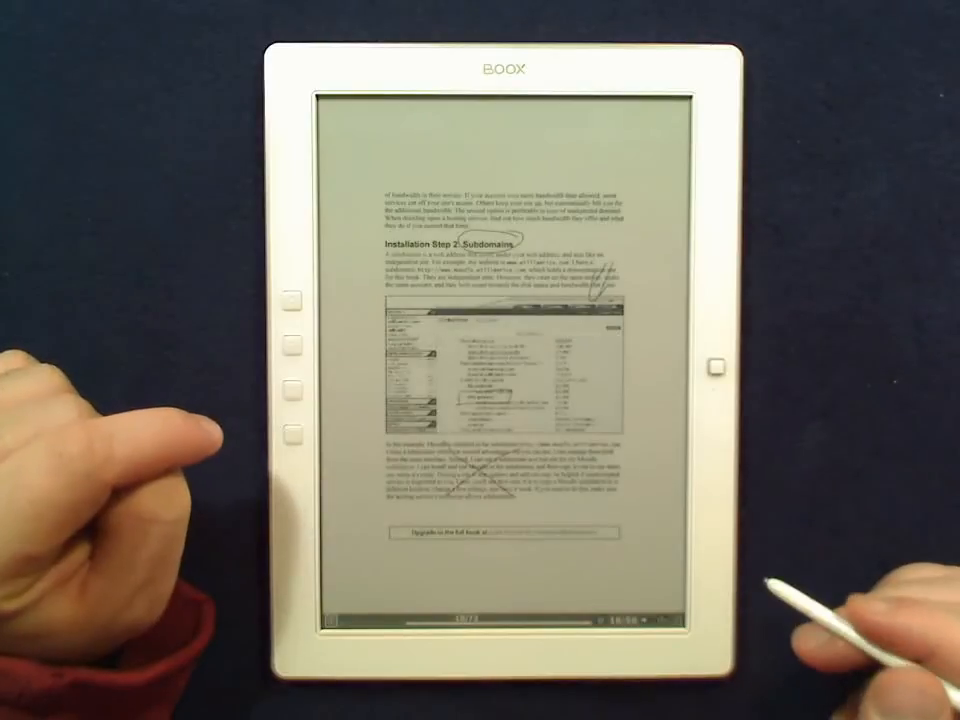
{"action": "left_click", "coordinate": [292, 300]}
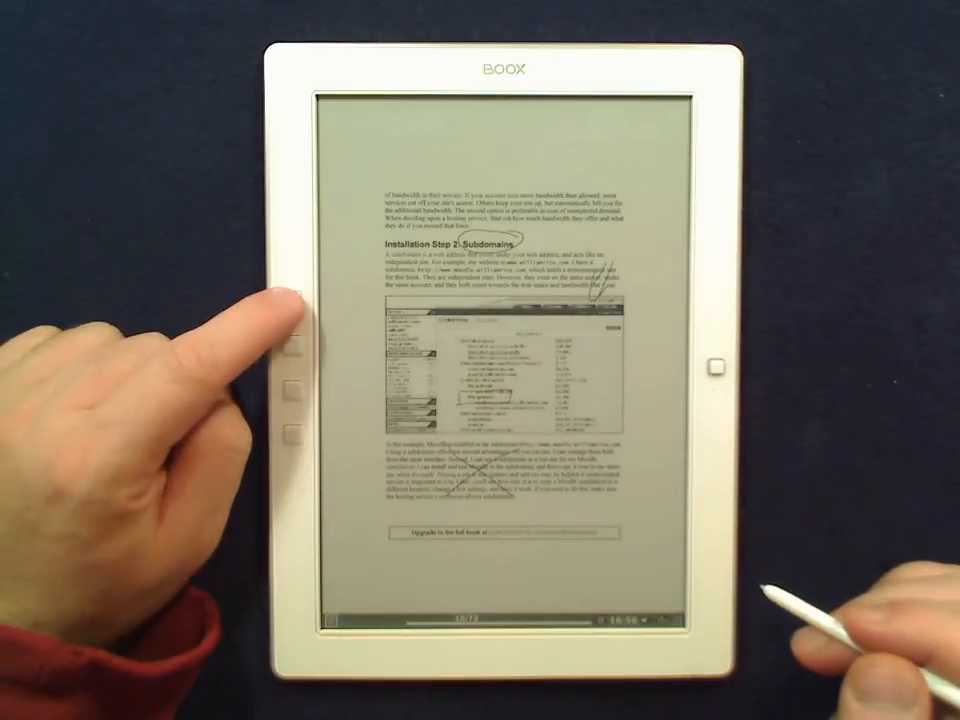